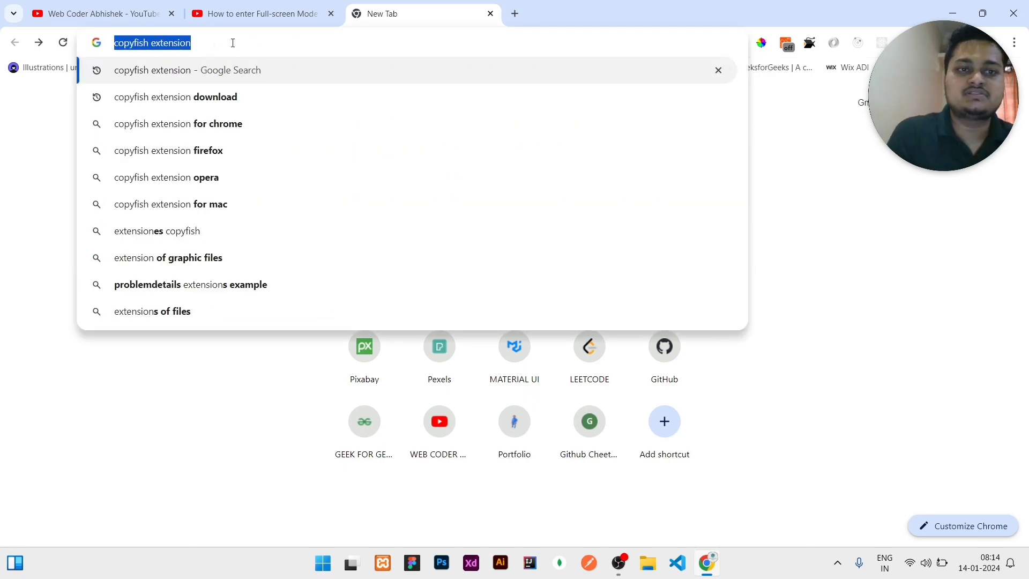
- Search Google for 'copyfish extension' and open the Copyfish Free OCR Software listing
key(Enter)
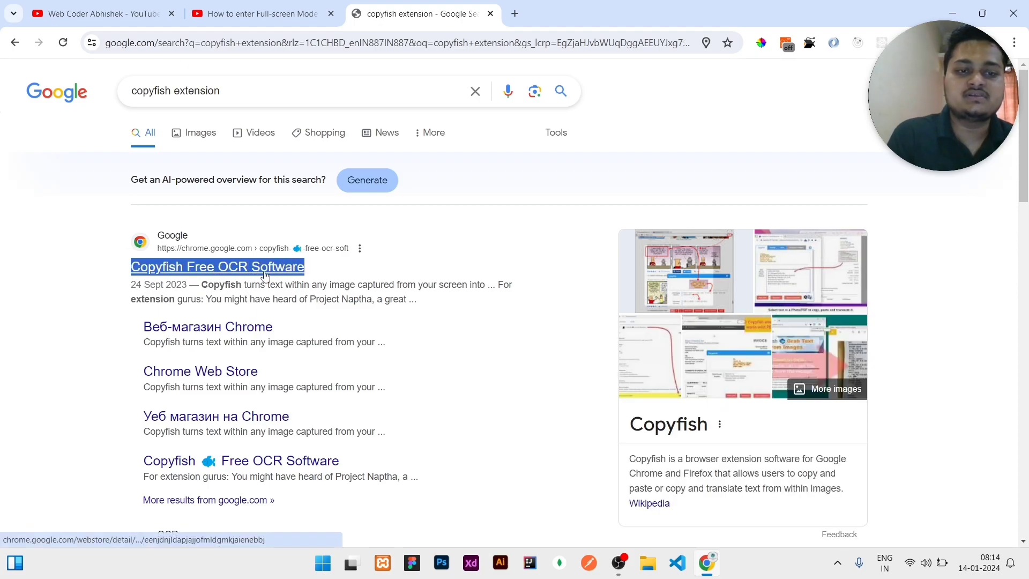
click(217, 266)
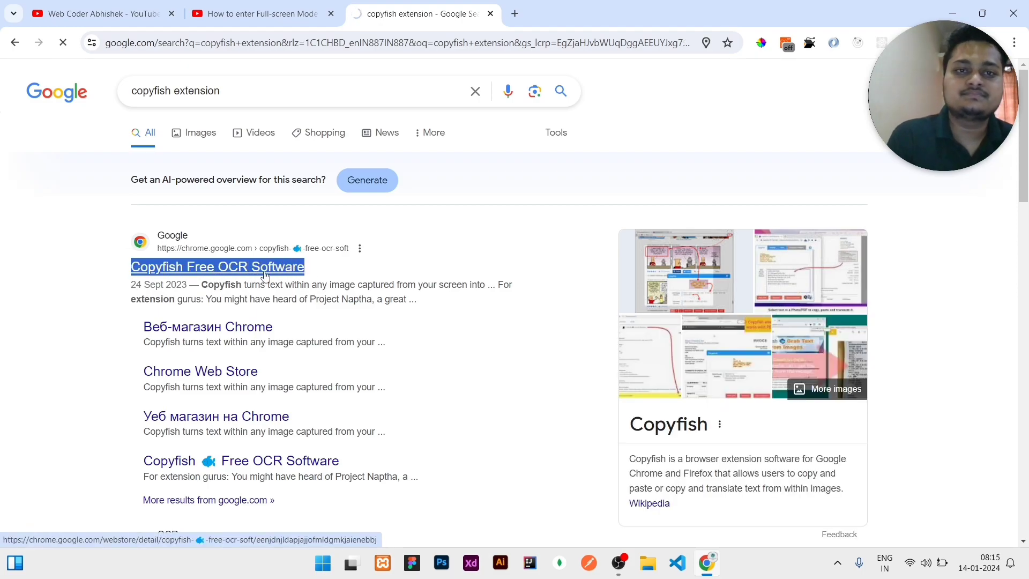
- Add Copyfish Free OCR Software to Chrome, then switch to the JavaScript full-screen video tab
click(217, 266)
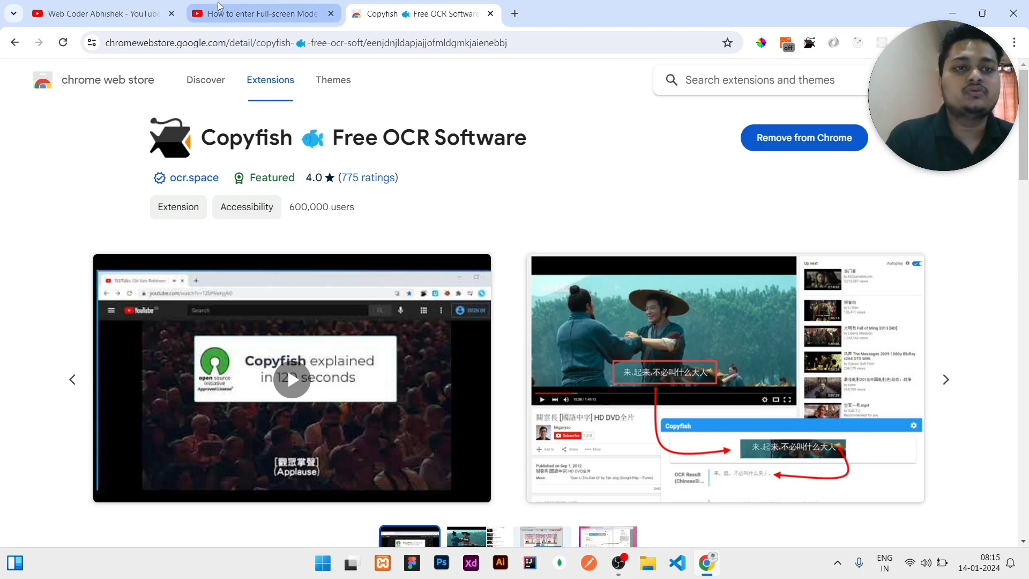
click(261, 13)
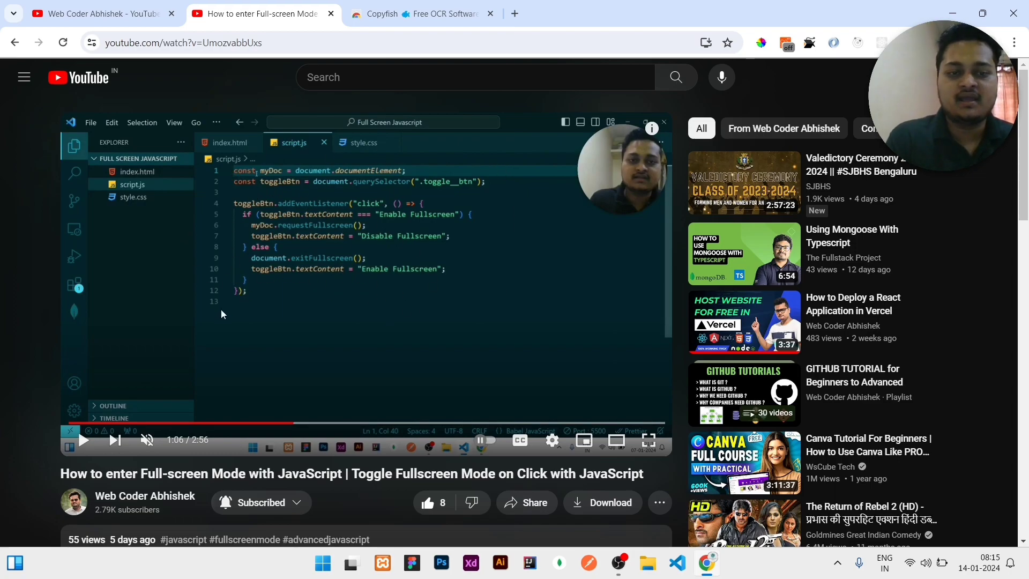
mouse_move(275, 266)
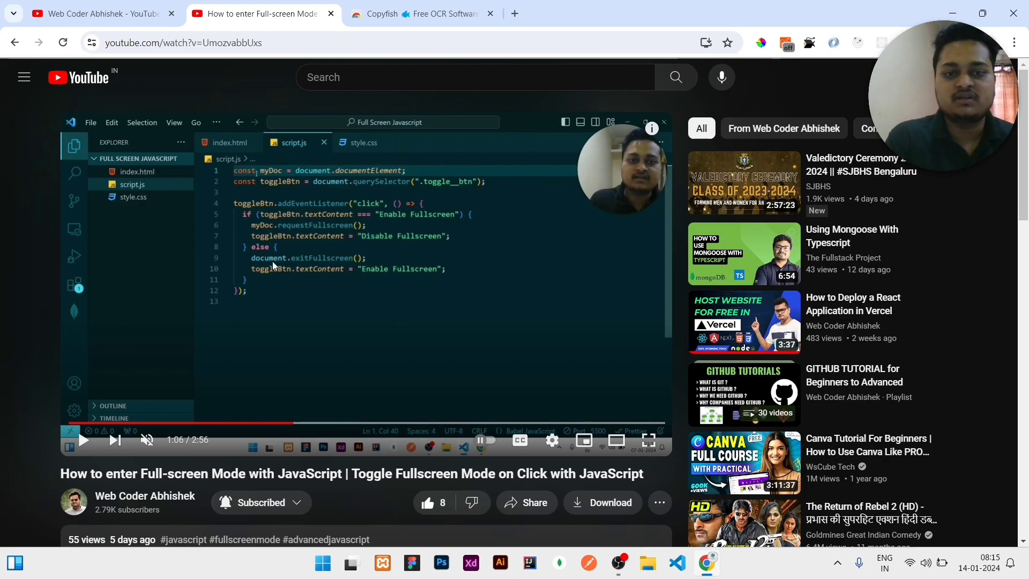
mouse_move(809, 43)
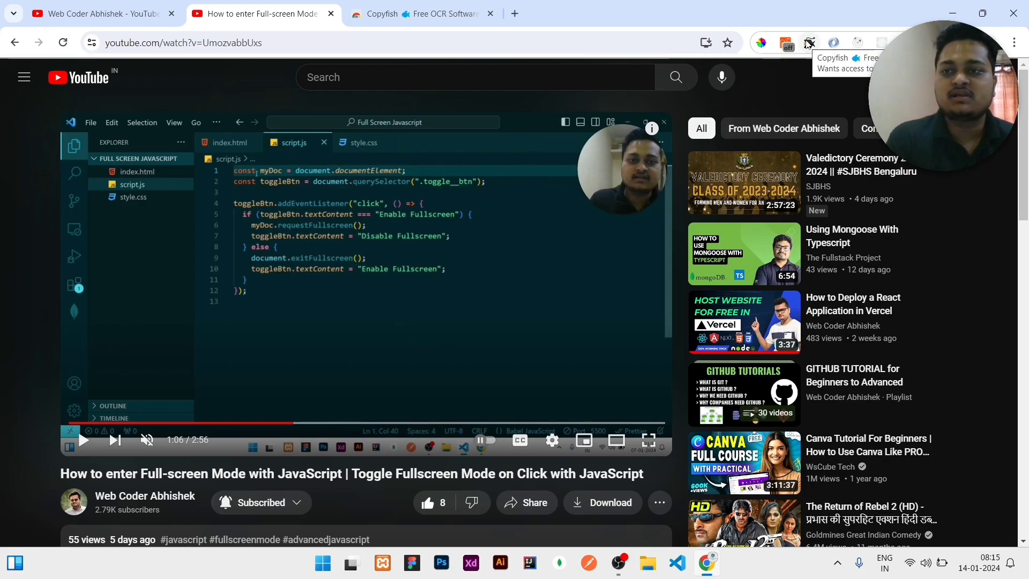
- Use Copyfish to OCR the JavaScript code in the paused video frame
click(810, 43)
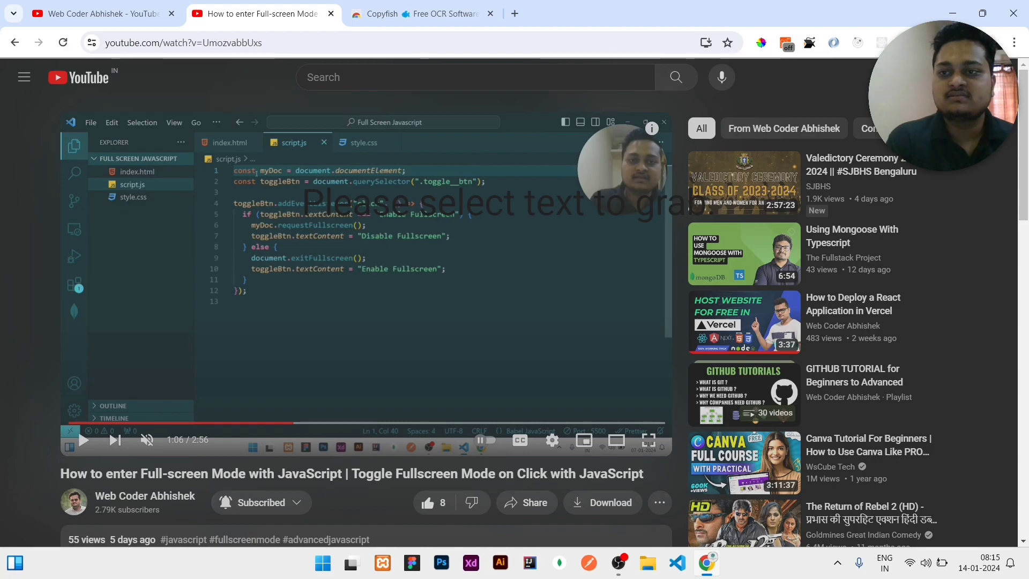
click(810, 43)
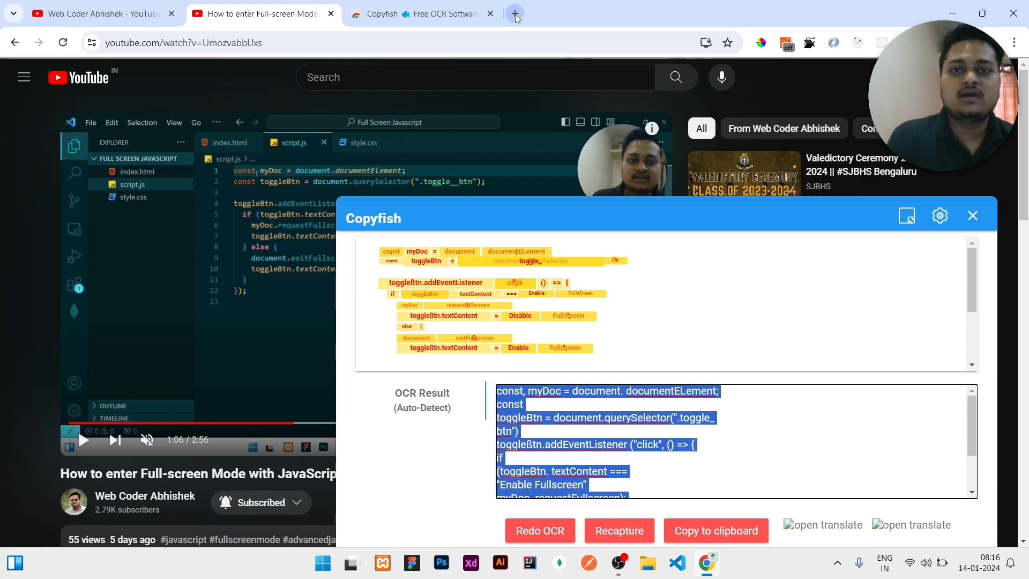
click(516, 13)
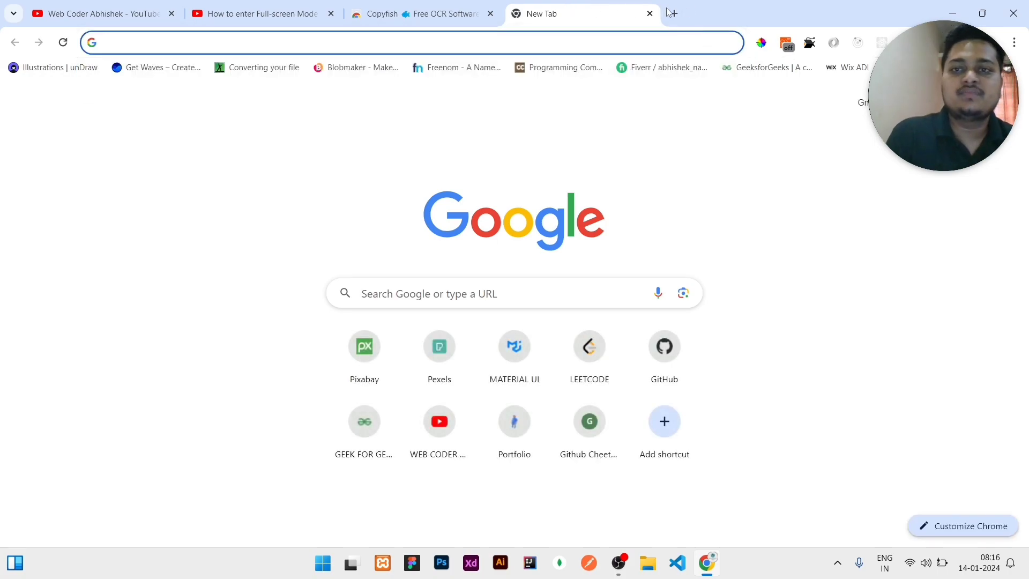
- Search Google Images for 'quotes' and open the A.A. Milne quote image
text(qu)
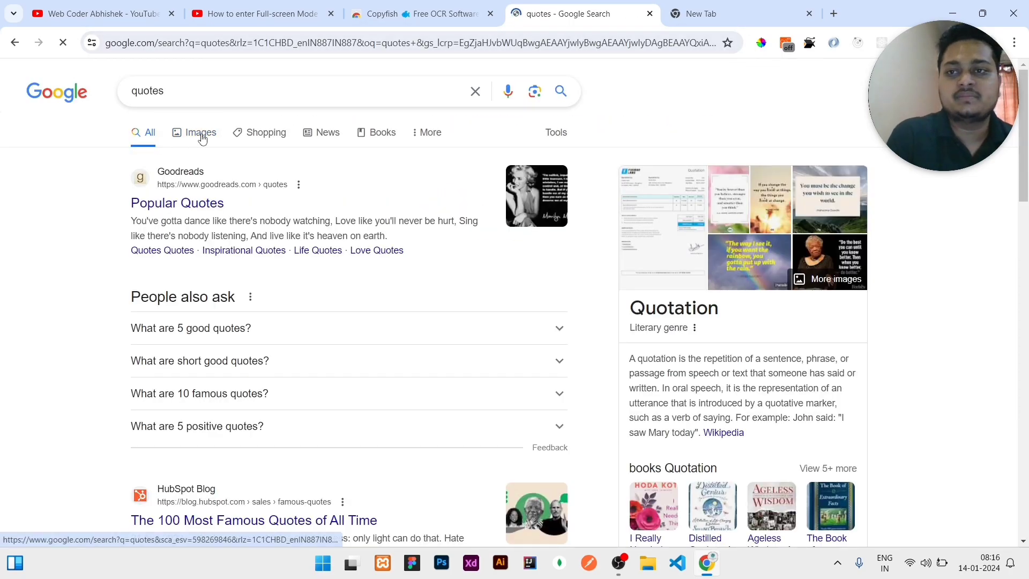
click(202, 132)
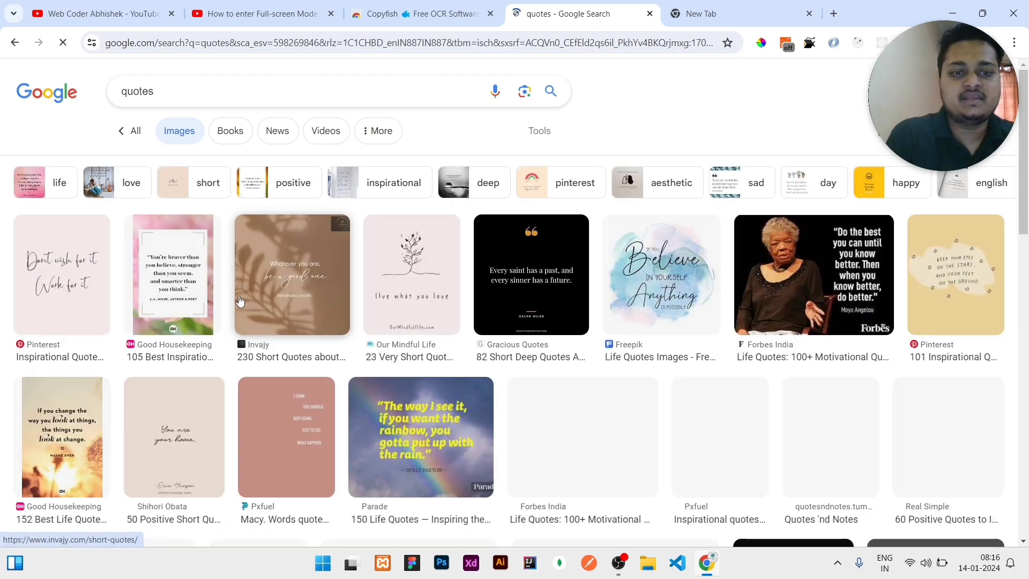
scroll(down, 3)
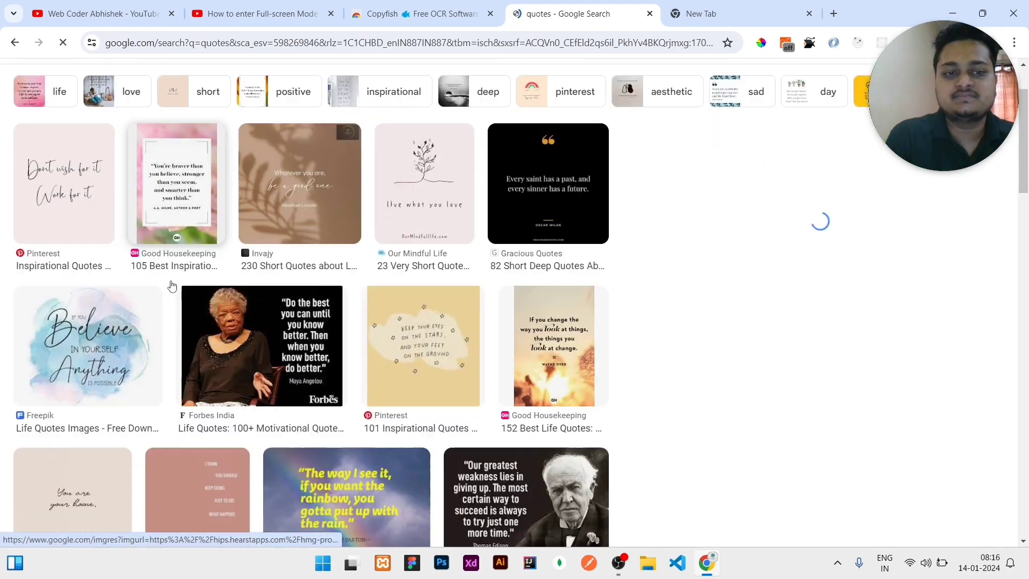
click(175, 183)
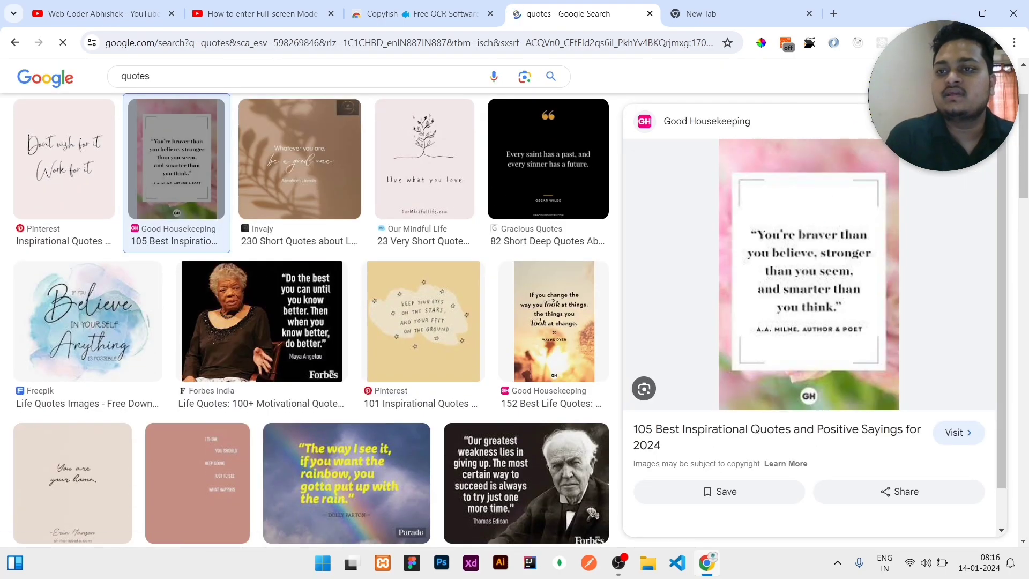
- Grab the quote's text with Copyfish, close the OCR result, and return to YouTube
click(809, 42)
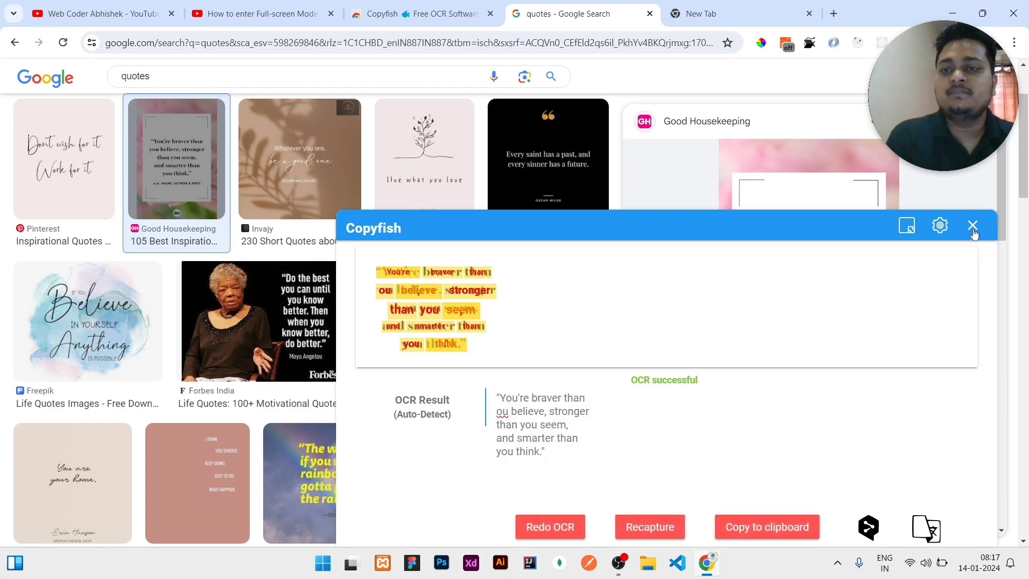
click(973, 225)
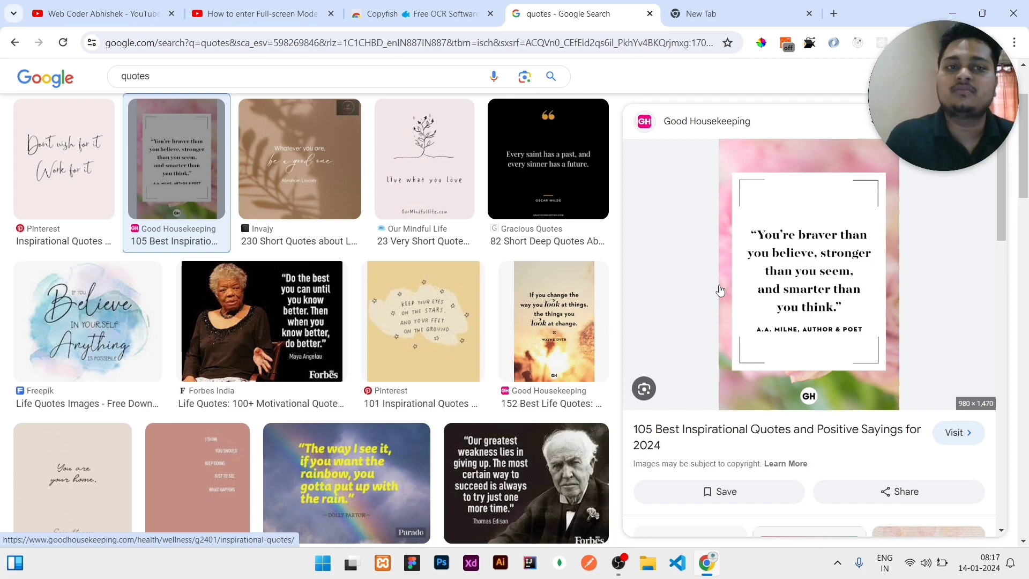
click(95, 13)
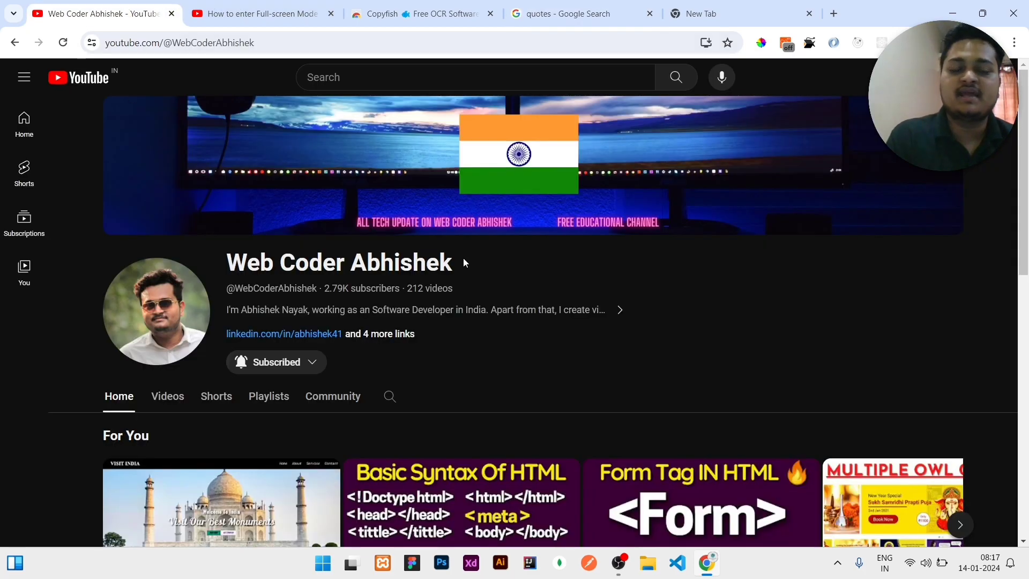